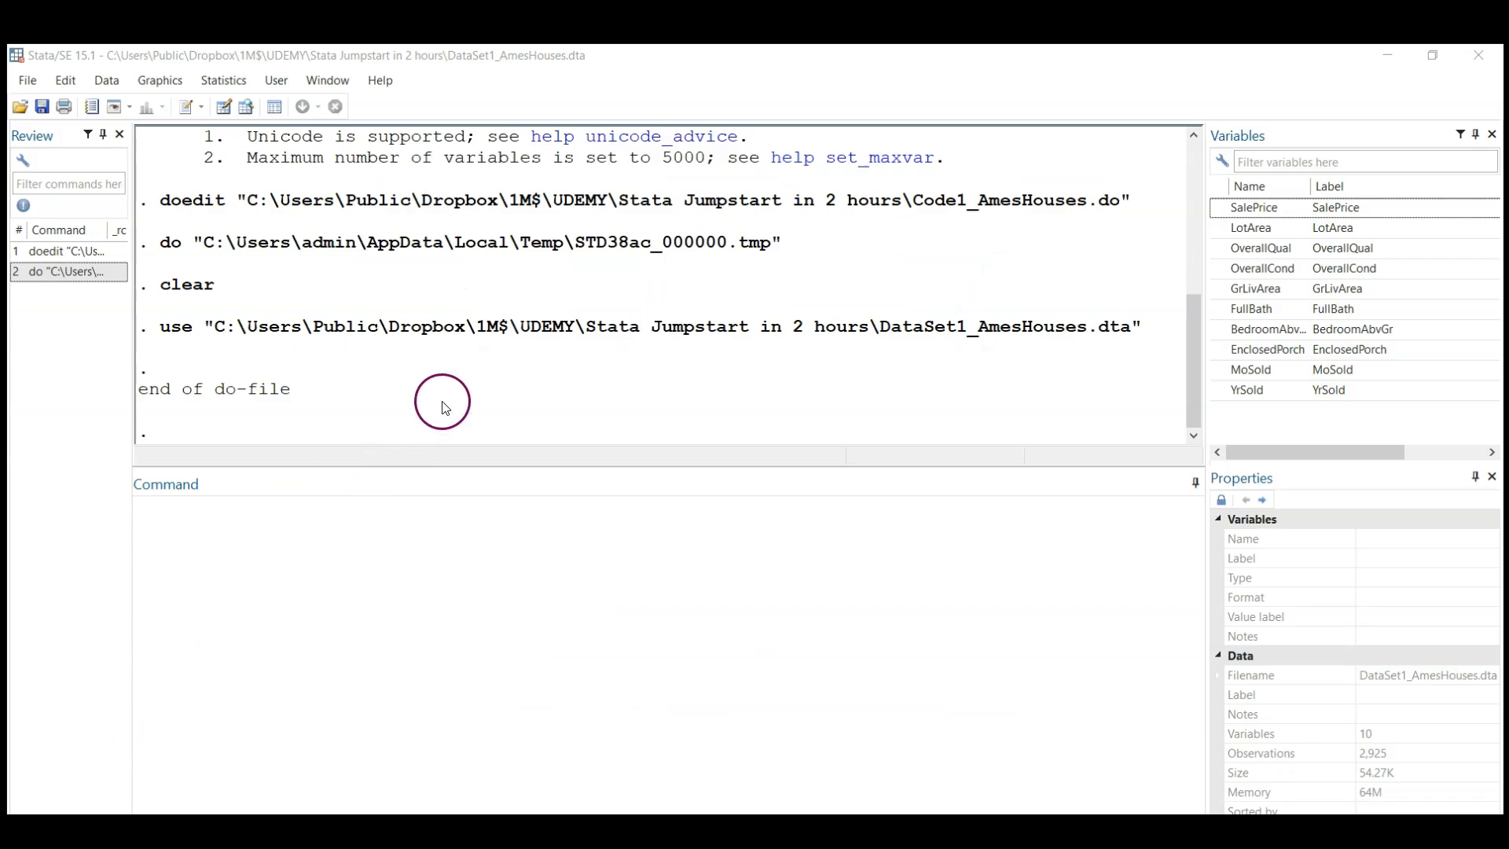
pyautogui.moveTo(273, 171)
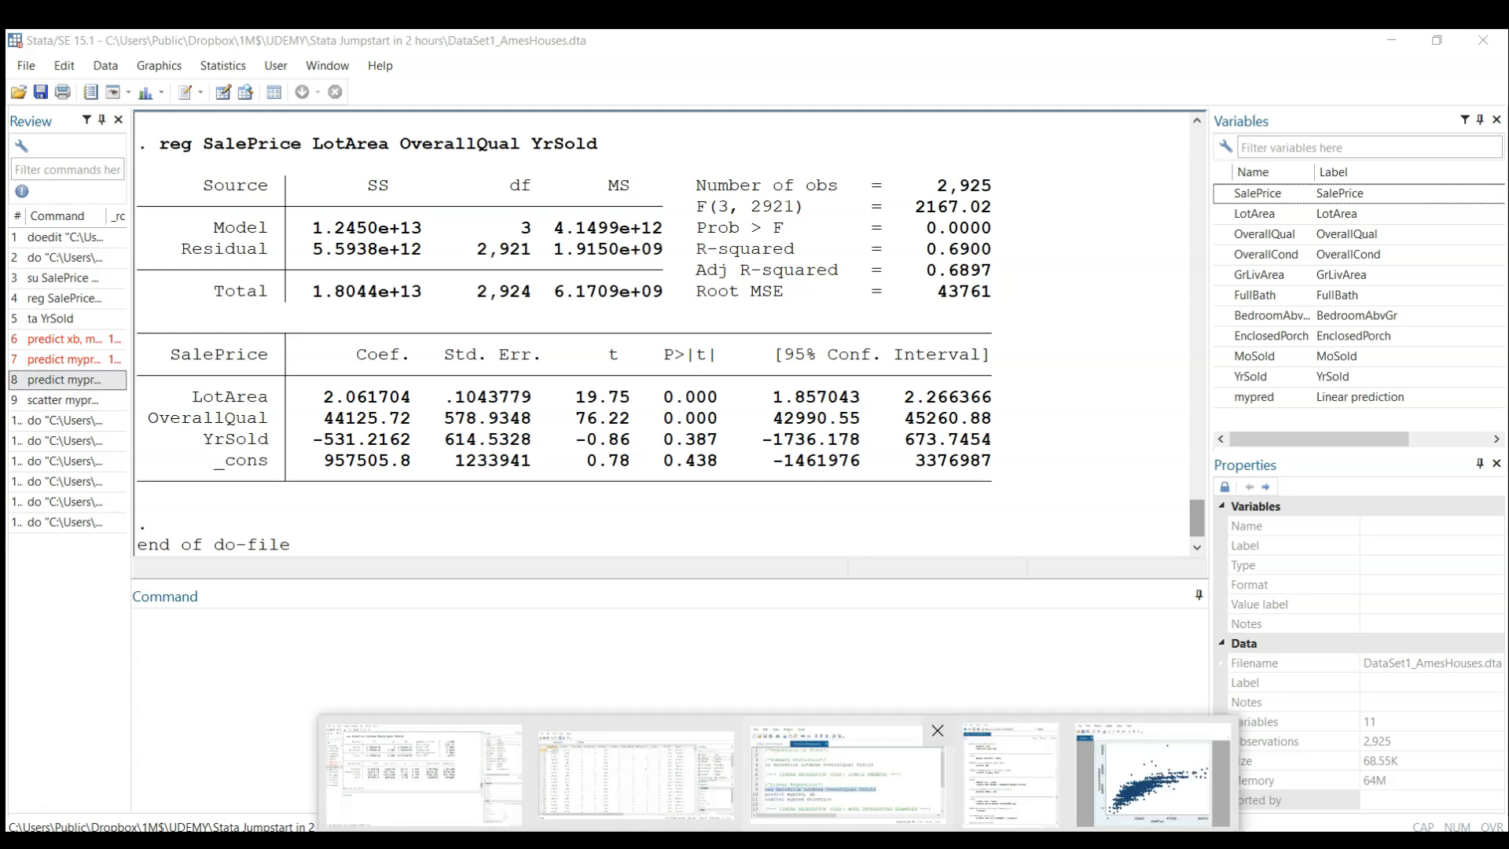
pyautogui.click(845, 773)
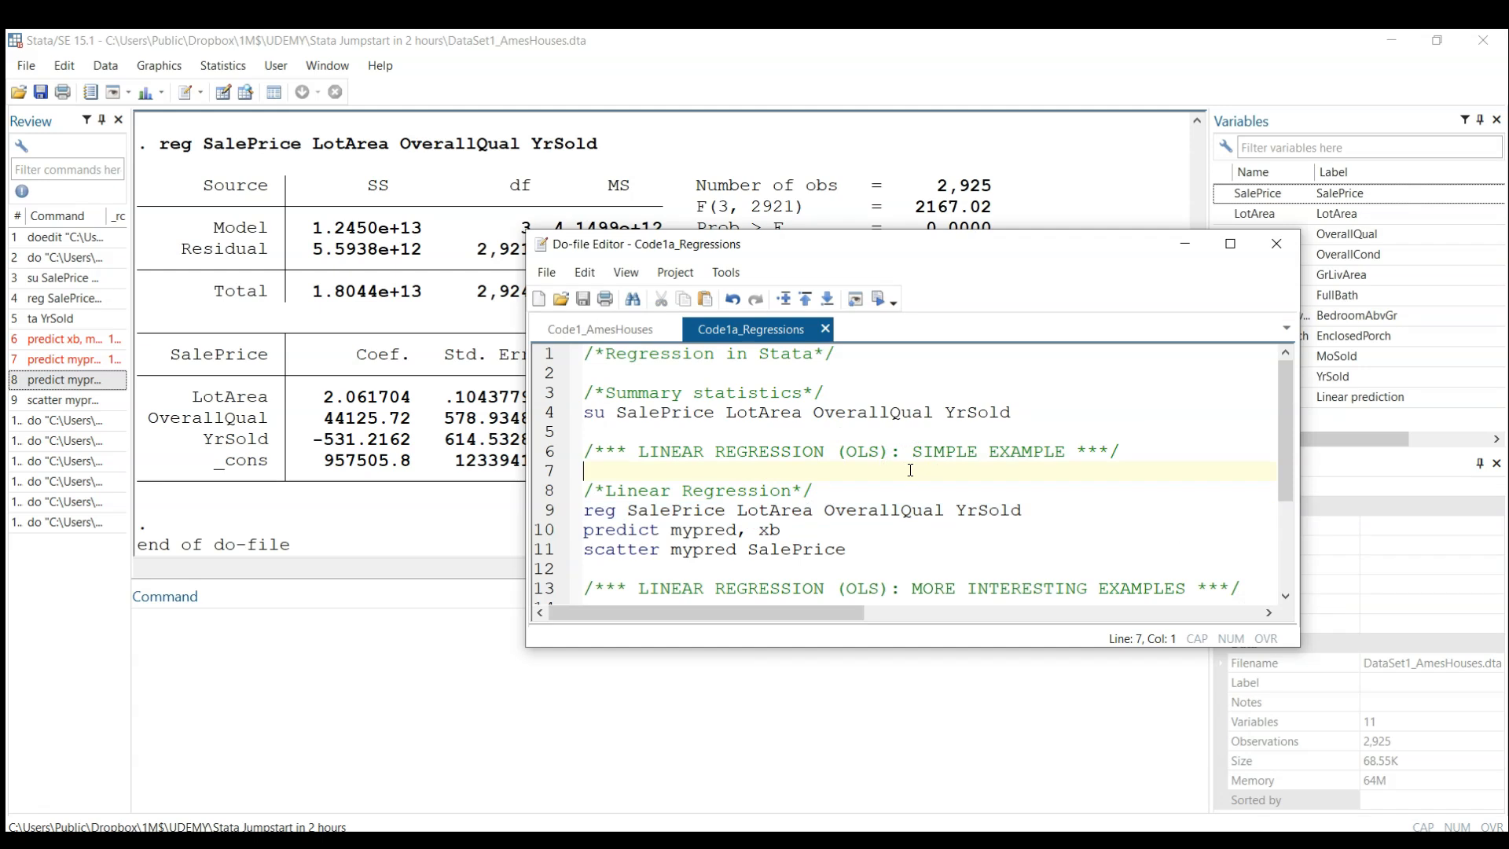
pyautogui.moveTo(903, 304)
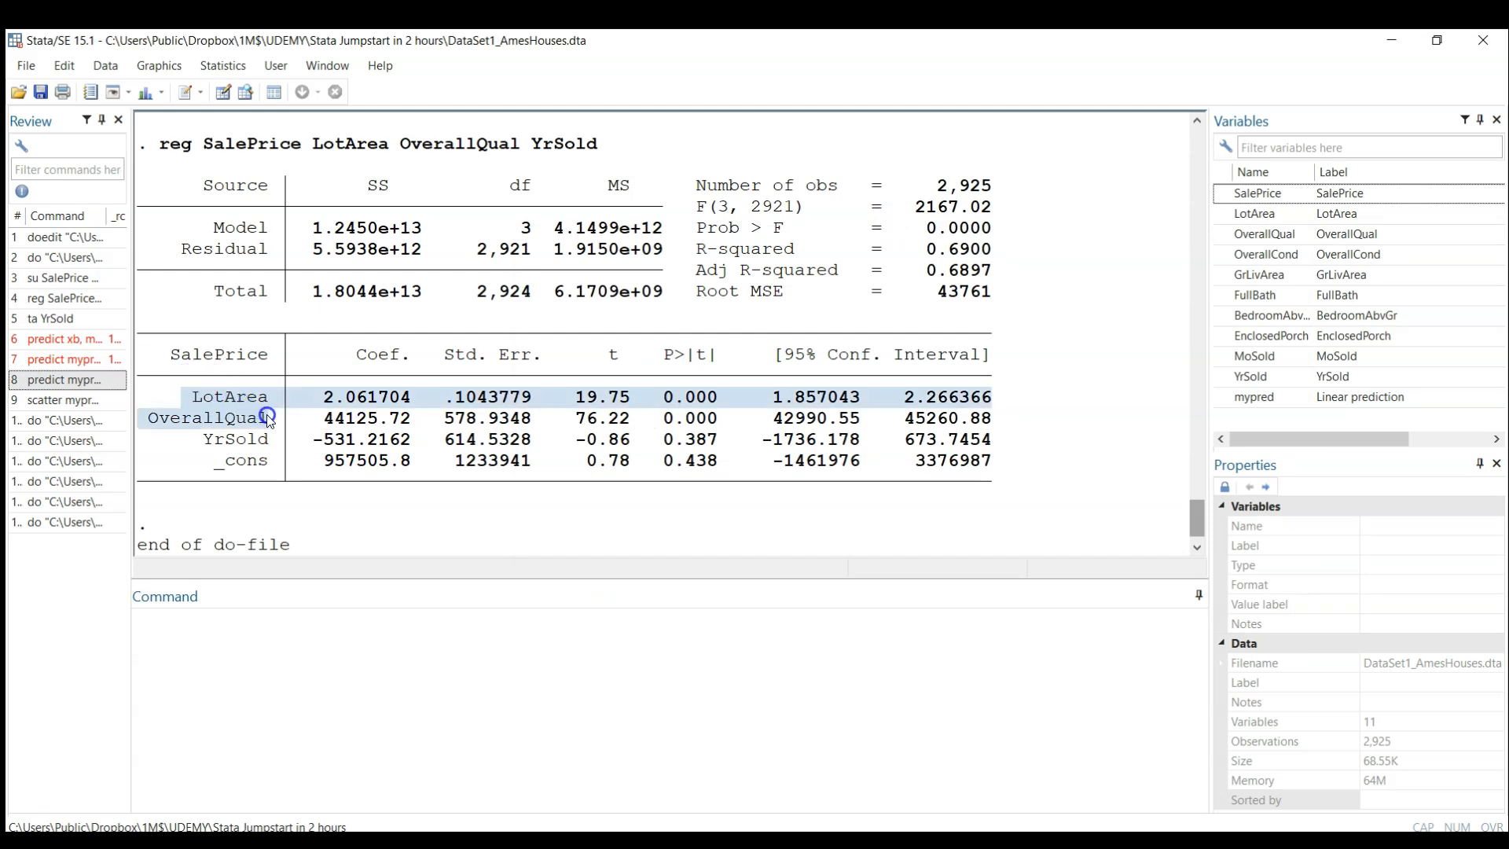
pyautogui.moveTo(597, 424)
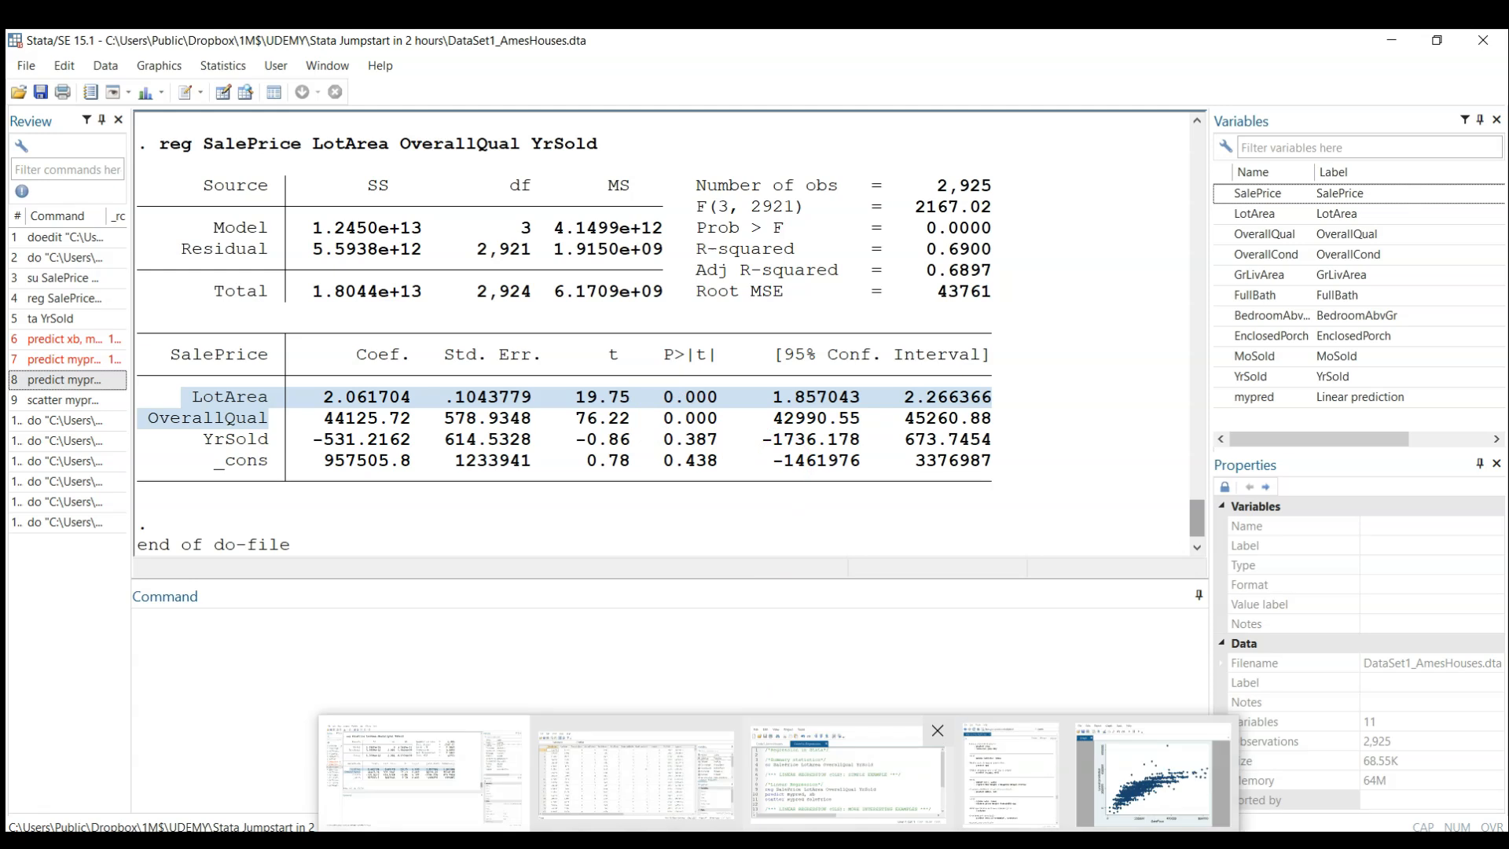
pyautogui.click(846, 772)
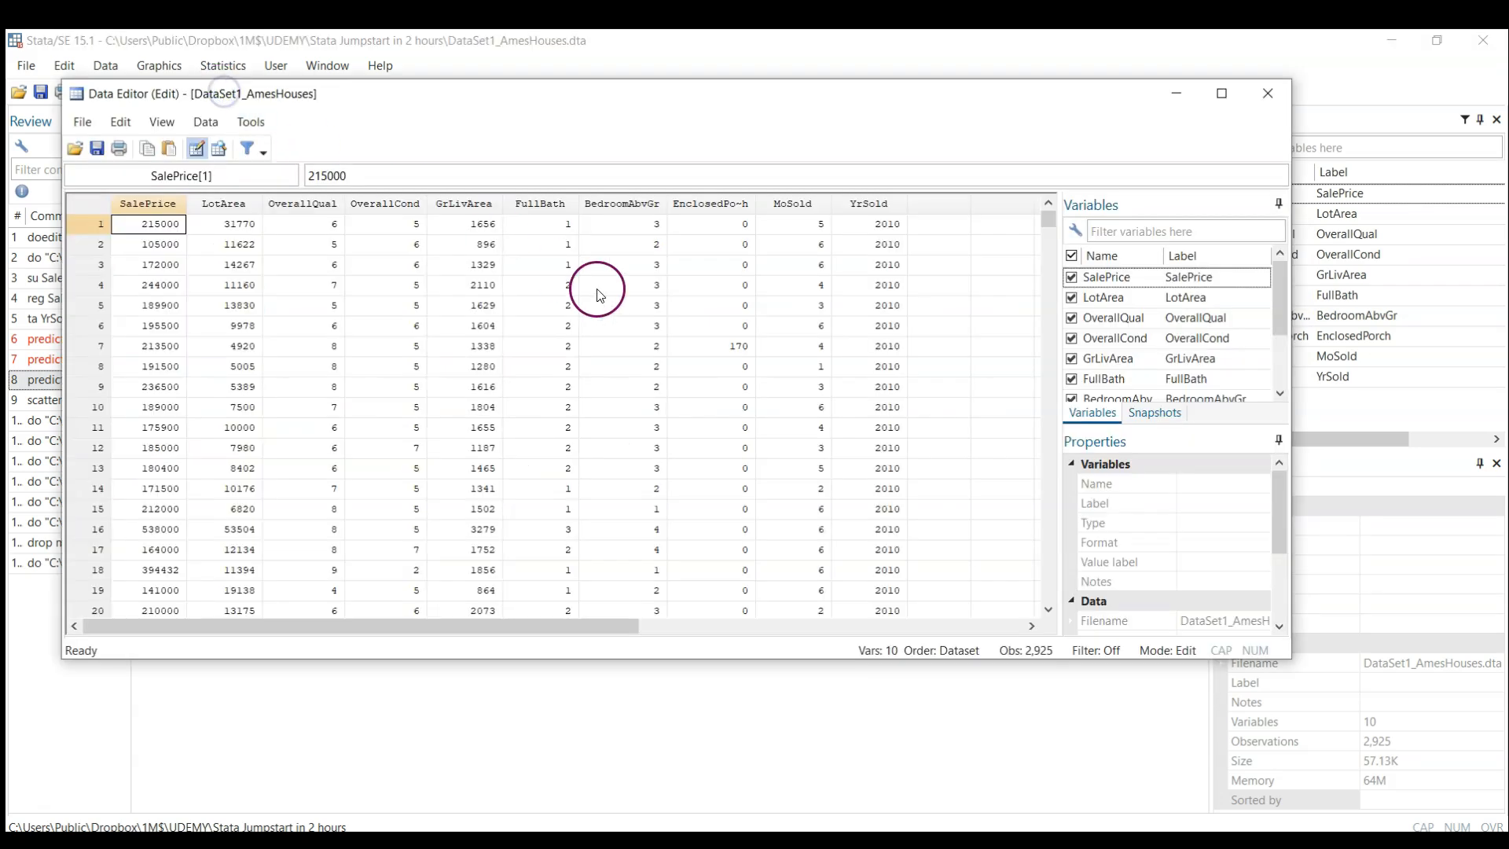
pyautogui.moveTo(871, 237)
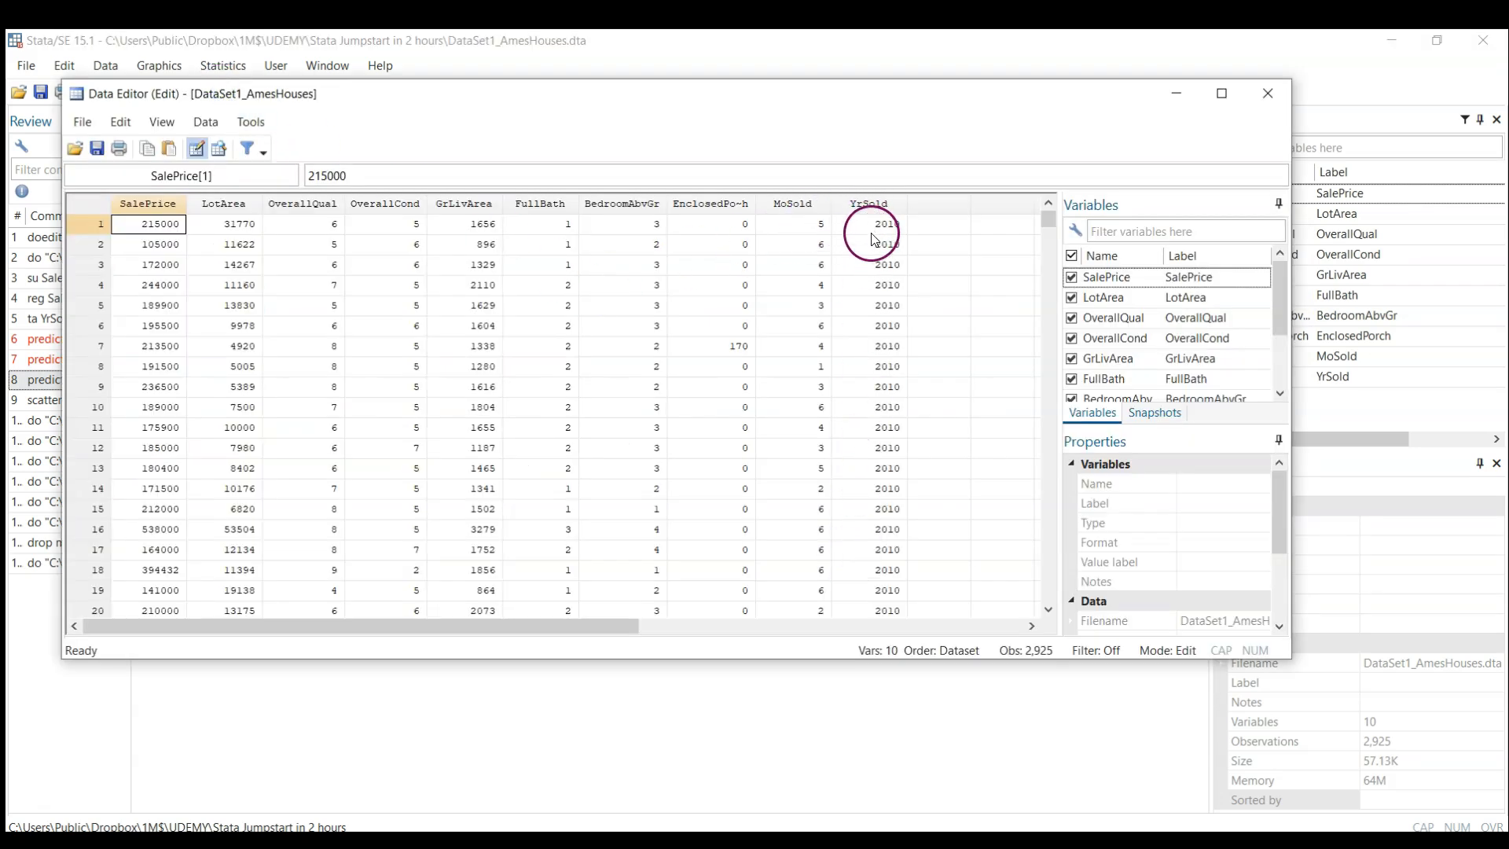
# Browse the Ames housing data, SalePrice through YrSold, in the Data Editor.
pyautogui.click(1266, 93)
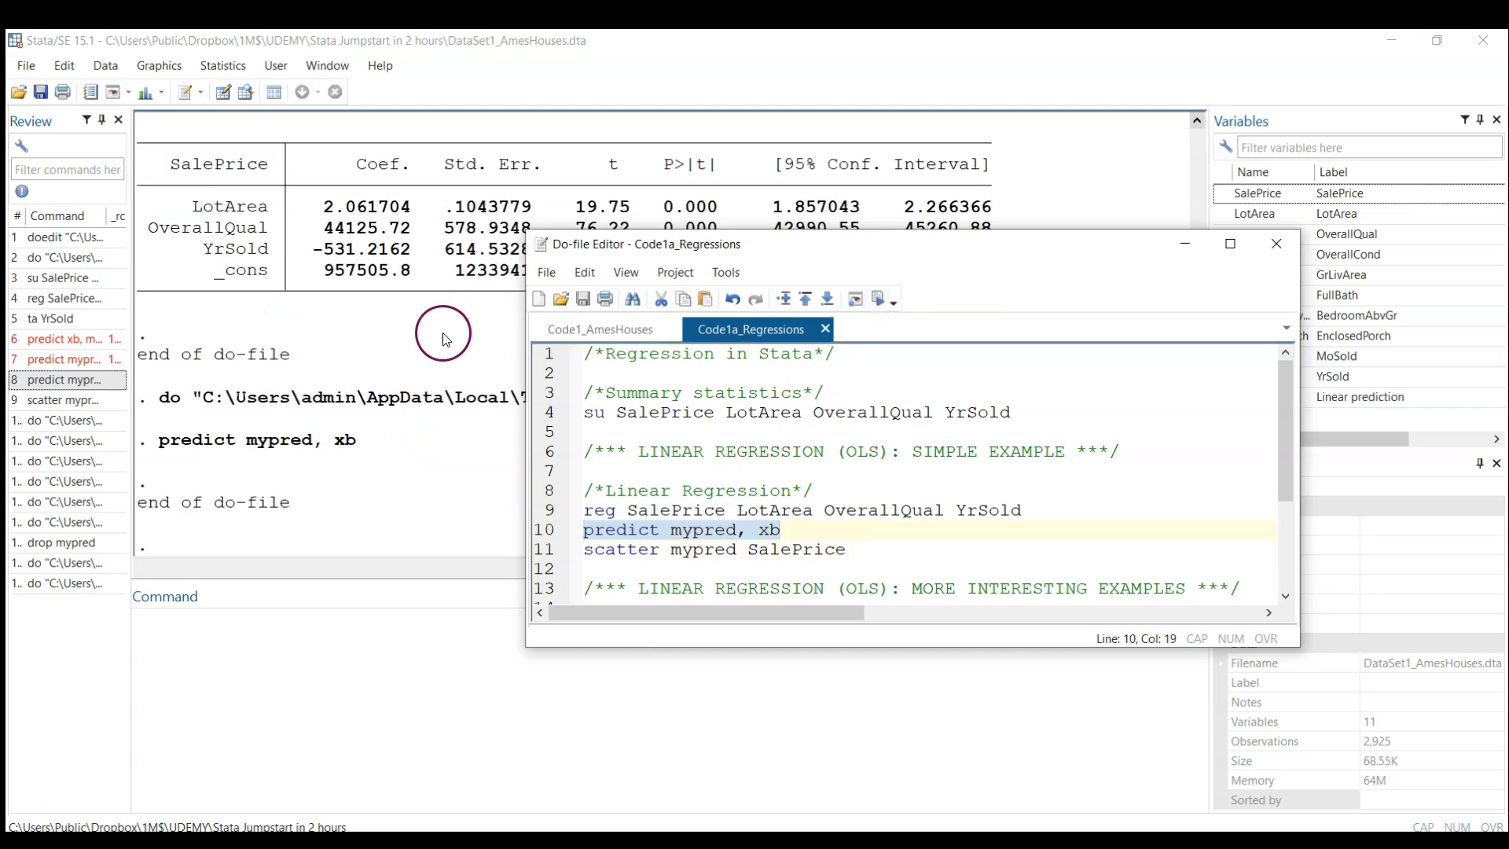
pyautogui.moveTo(214, 151)
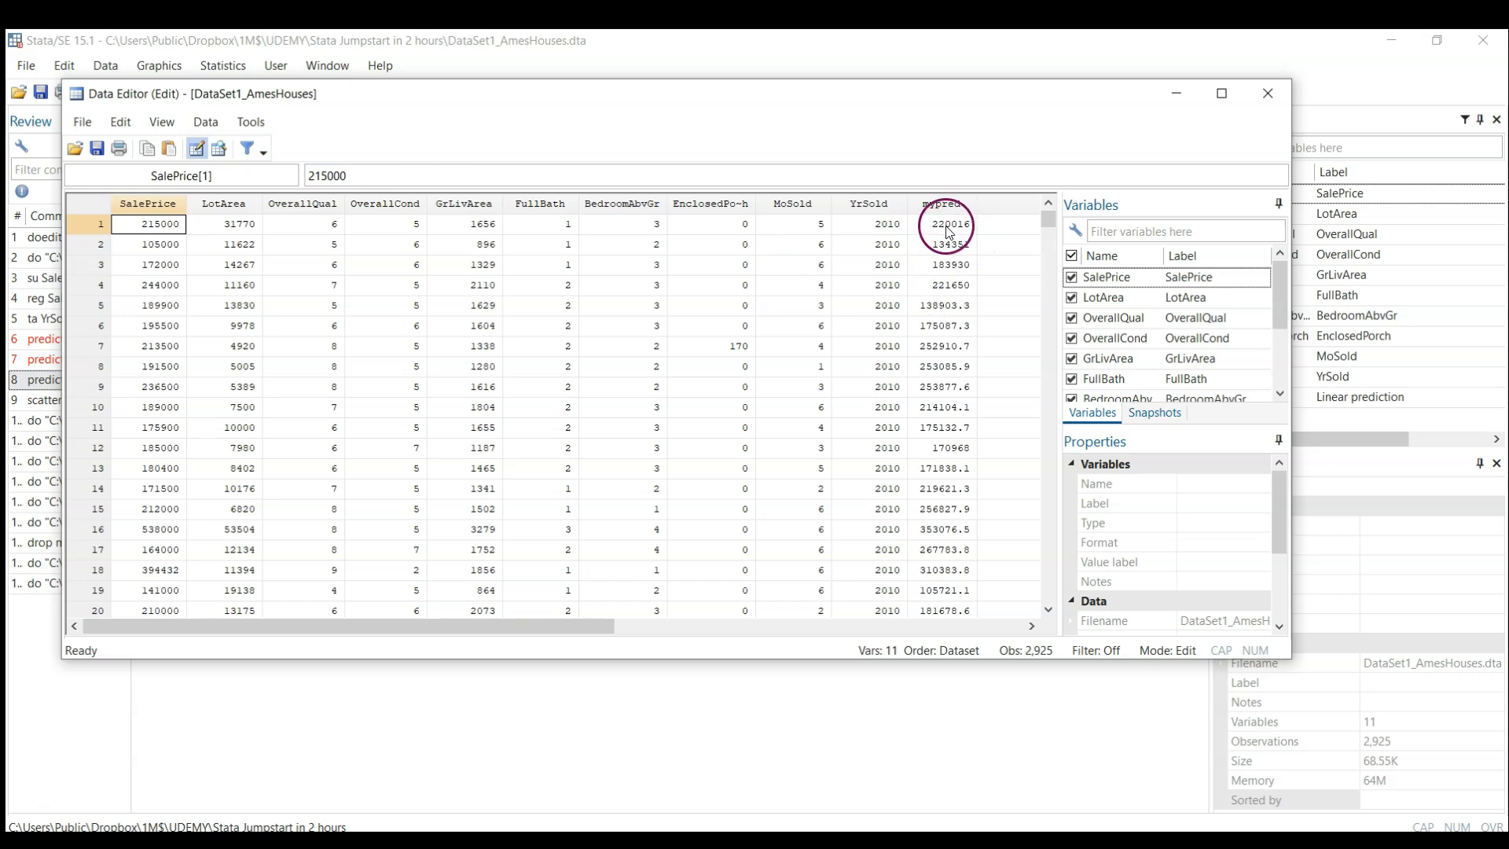
pyautogui.moveTo(944, 203)
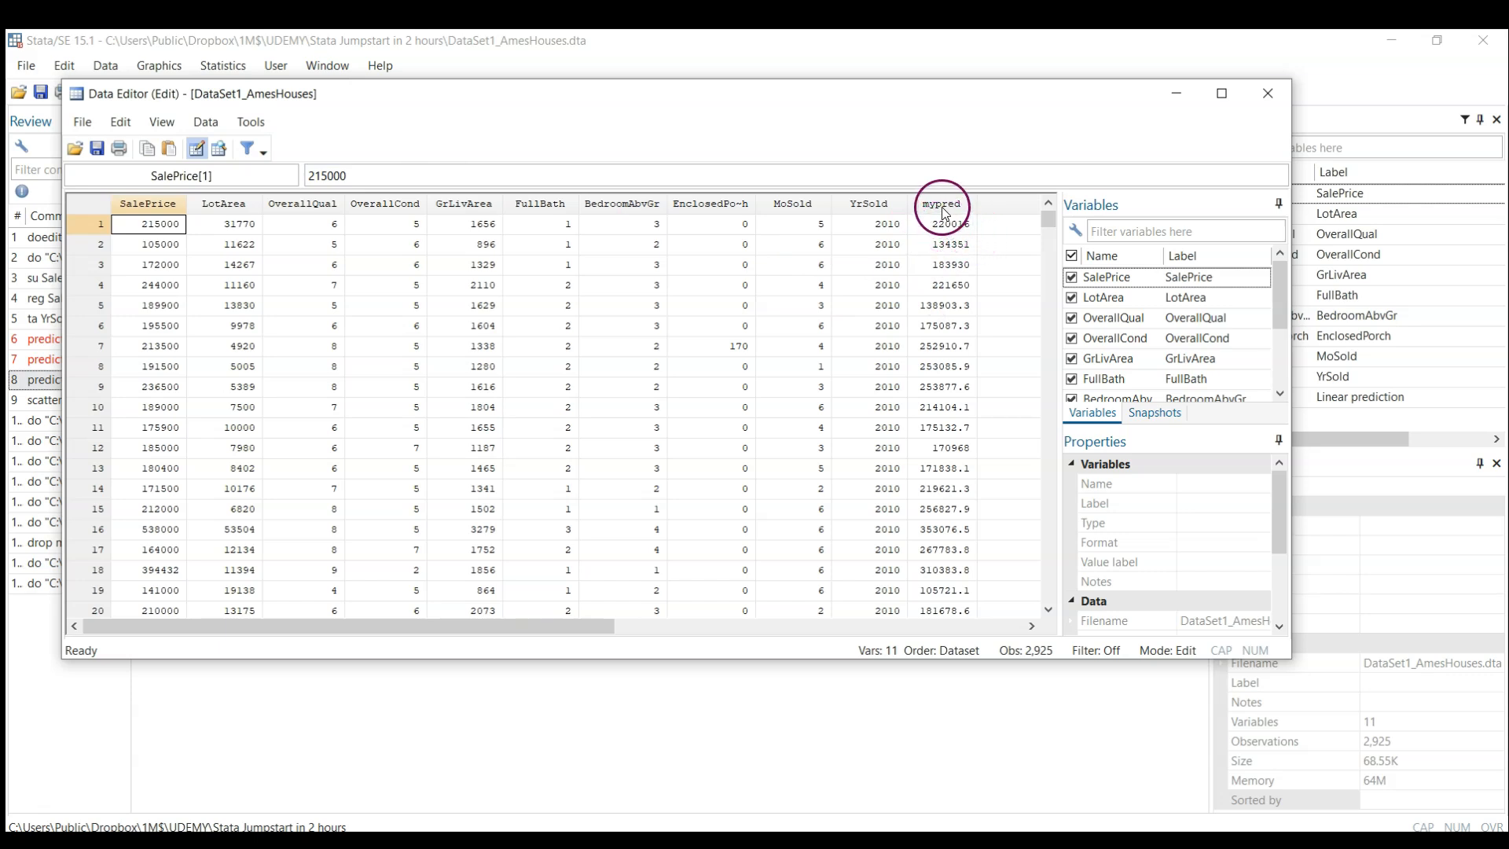
pyautogui.moveTo(149, 209)
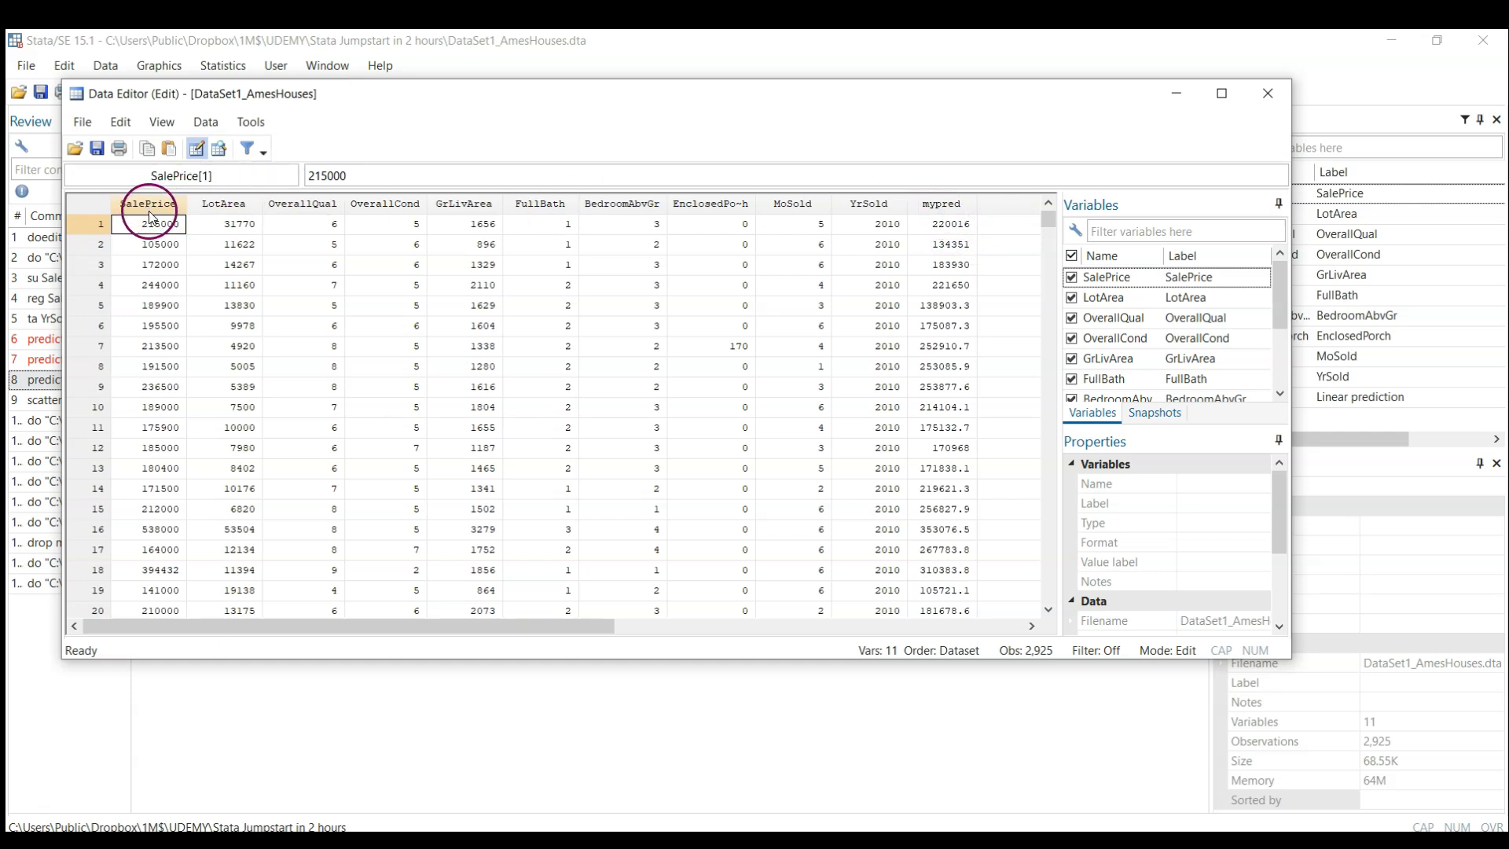
pyautogui.moveTo(945, 239)
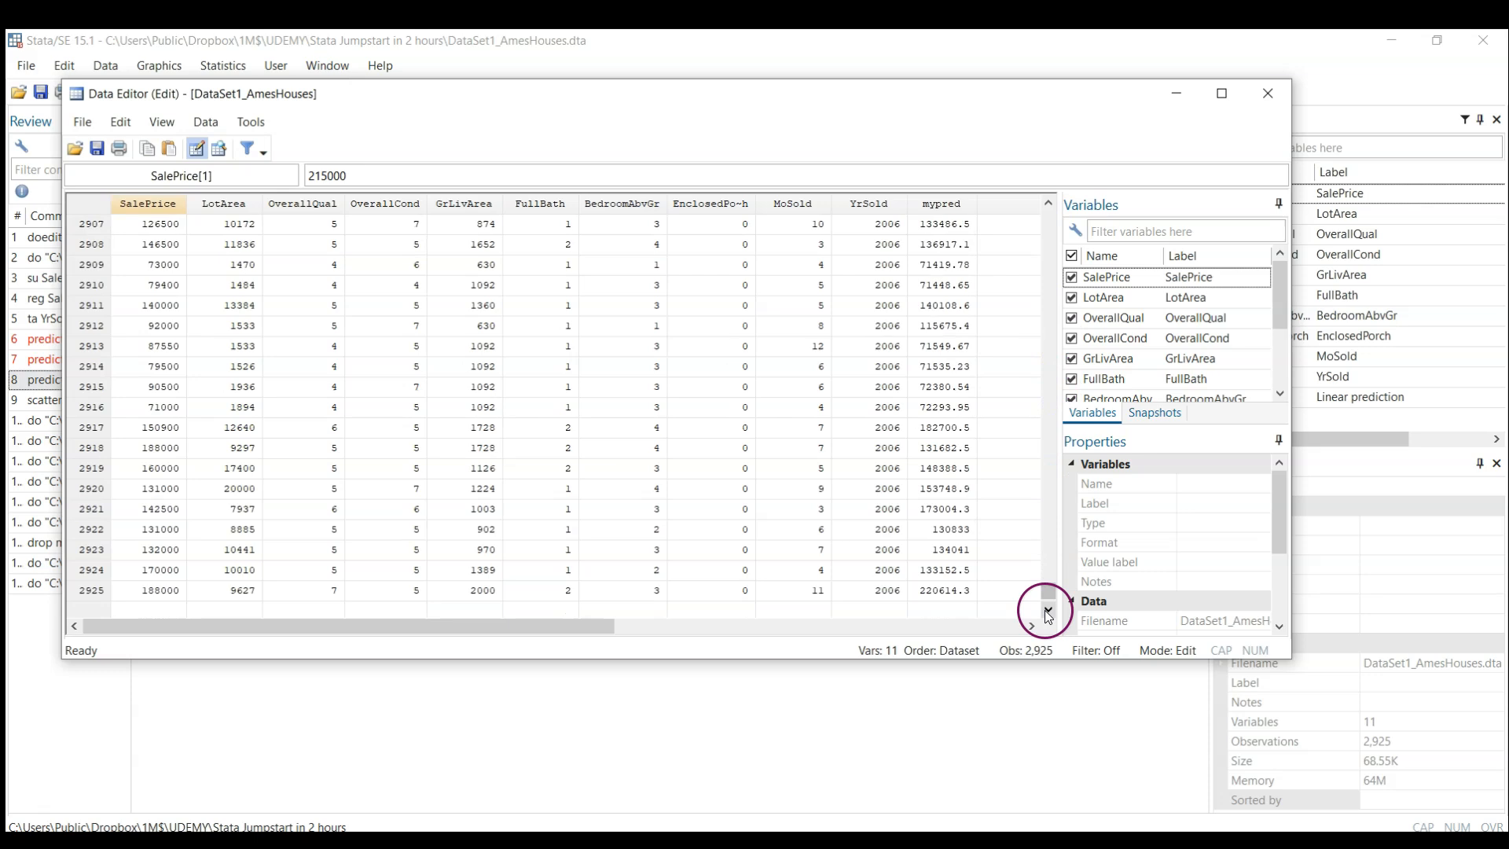
# Scroll the mypred and SalePrice columns to the last house, then close the Data Editor.
pyautogui.scroll(-3)
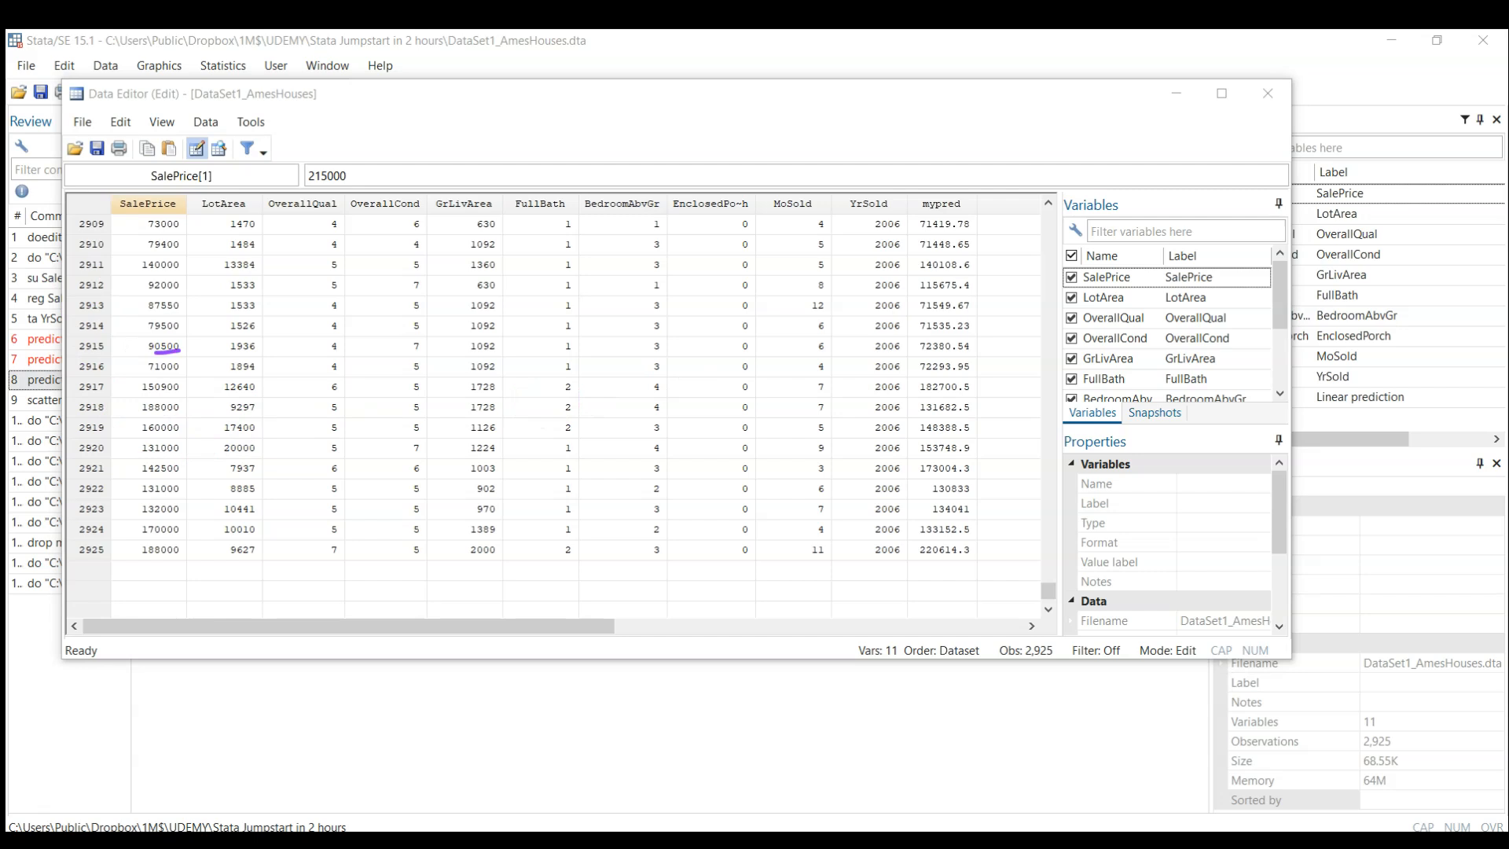
pyautogui.moveTo(154, 356); pyautogui.dragTo(164, 554)
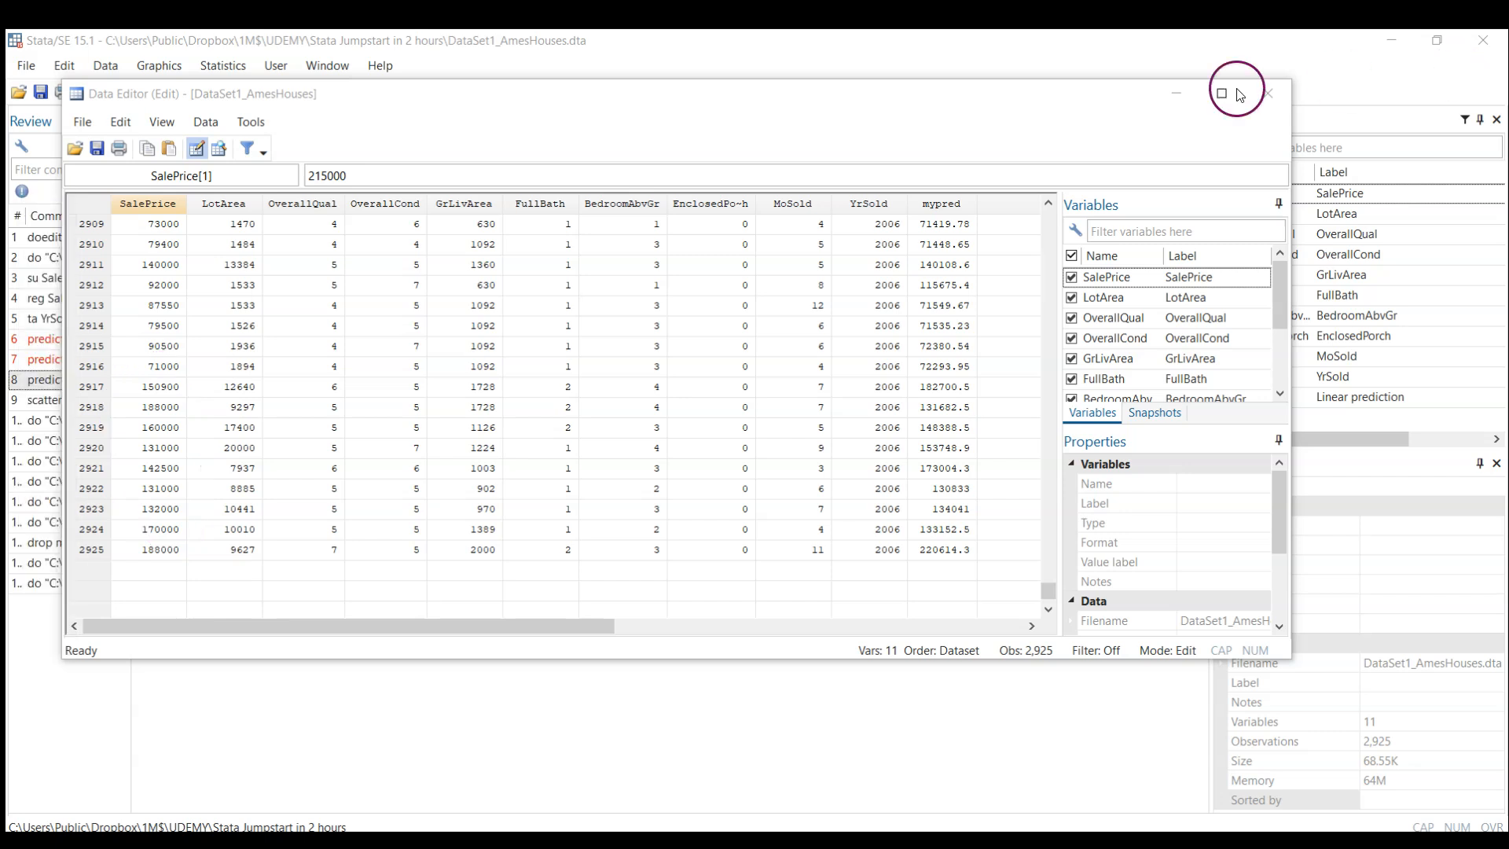
pyautogui.click(1270, 94)
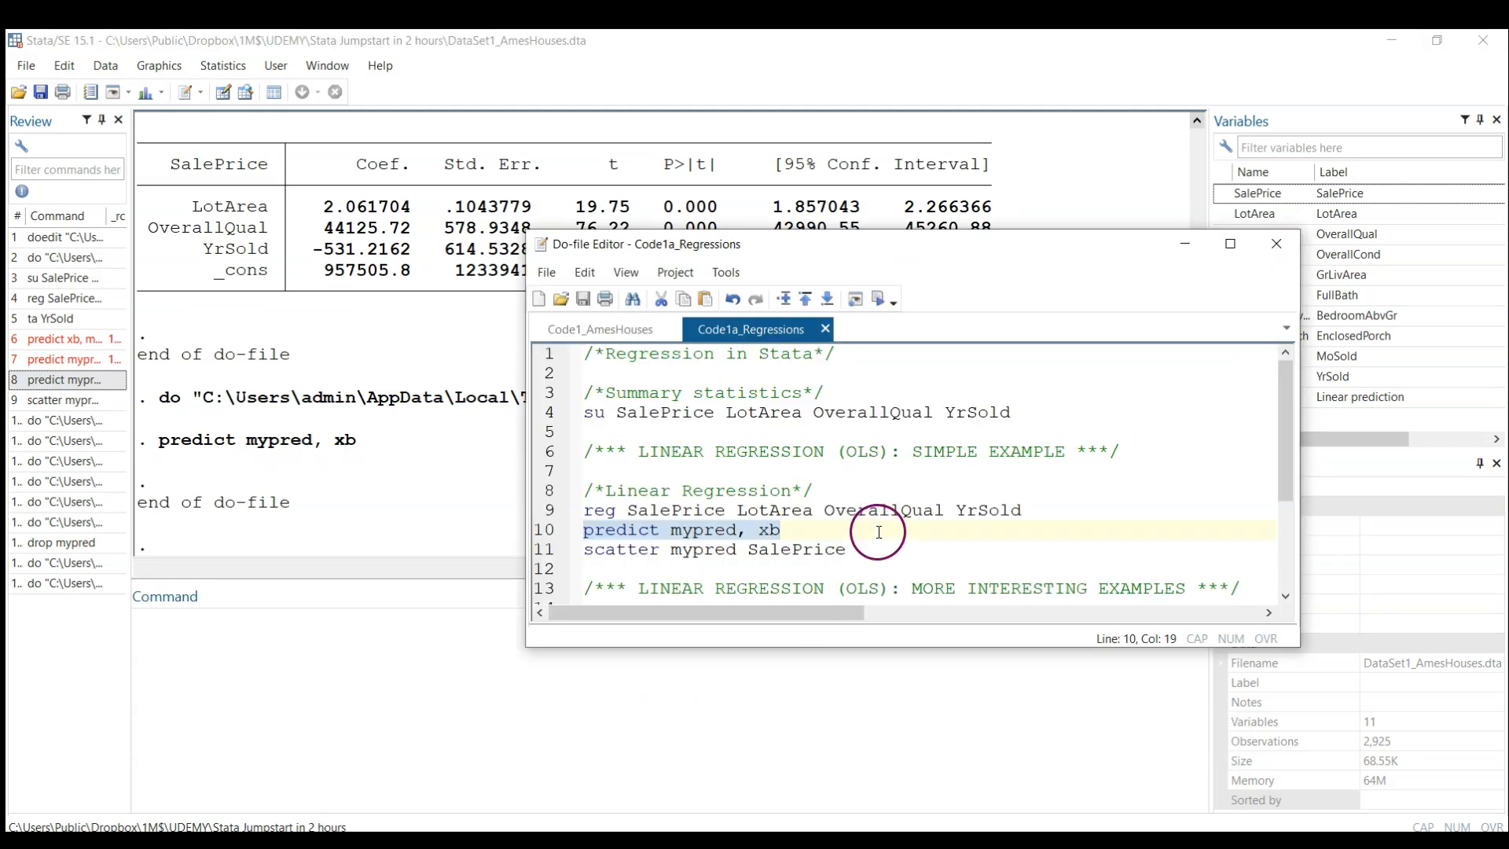
# Run 'scatter mypred SalePrice' from the do-file to plot predicted versus actual price.
pyautogui.click(878, 548)
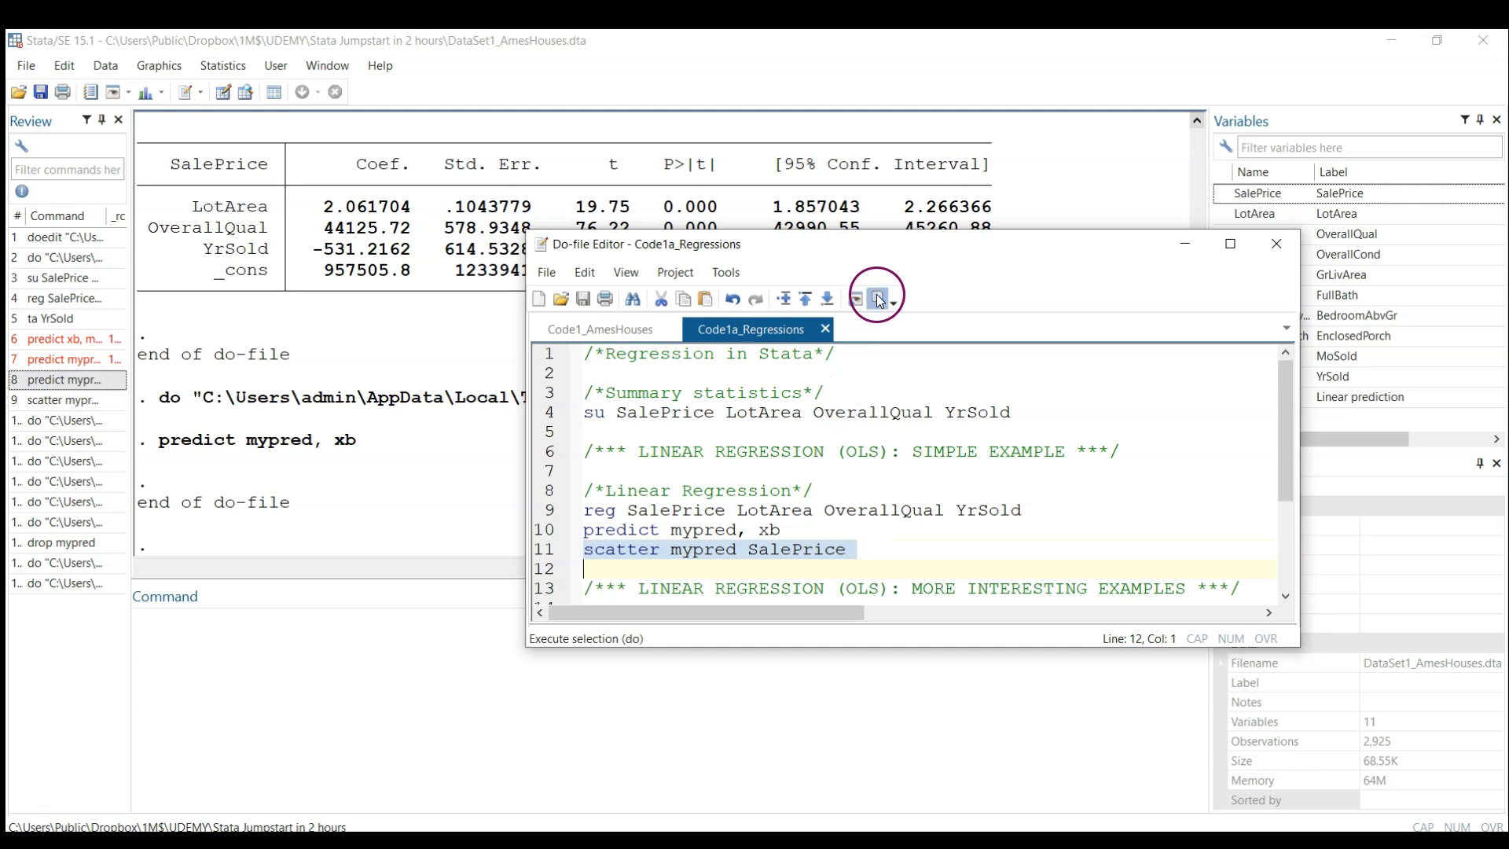
pyautogui.click(874, 296)
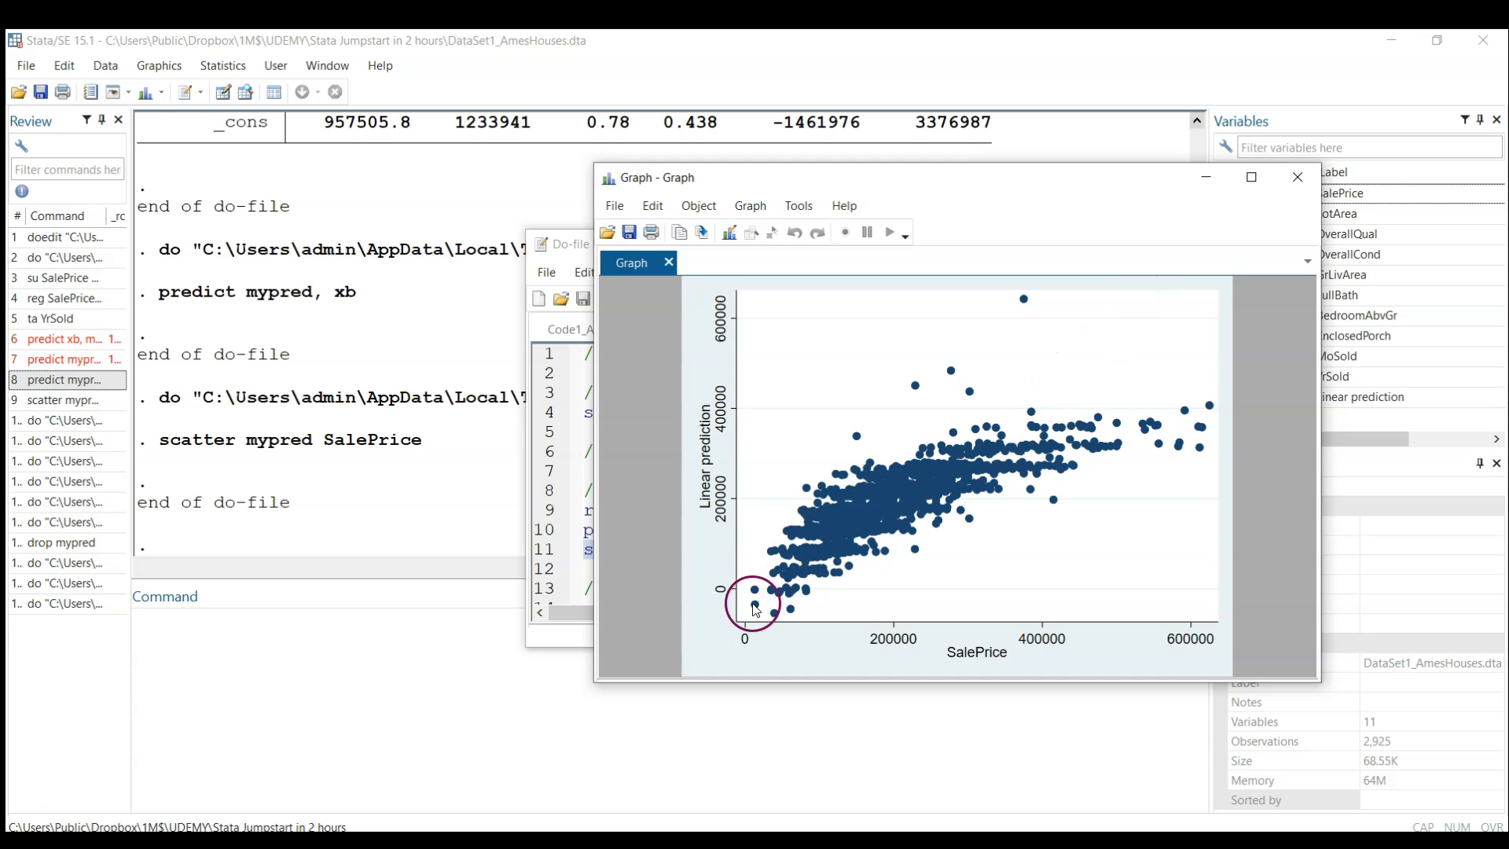
pyautogui.moveTo(929, 486)
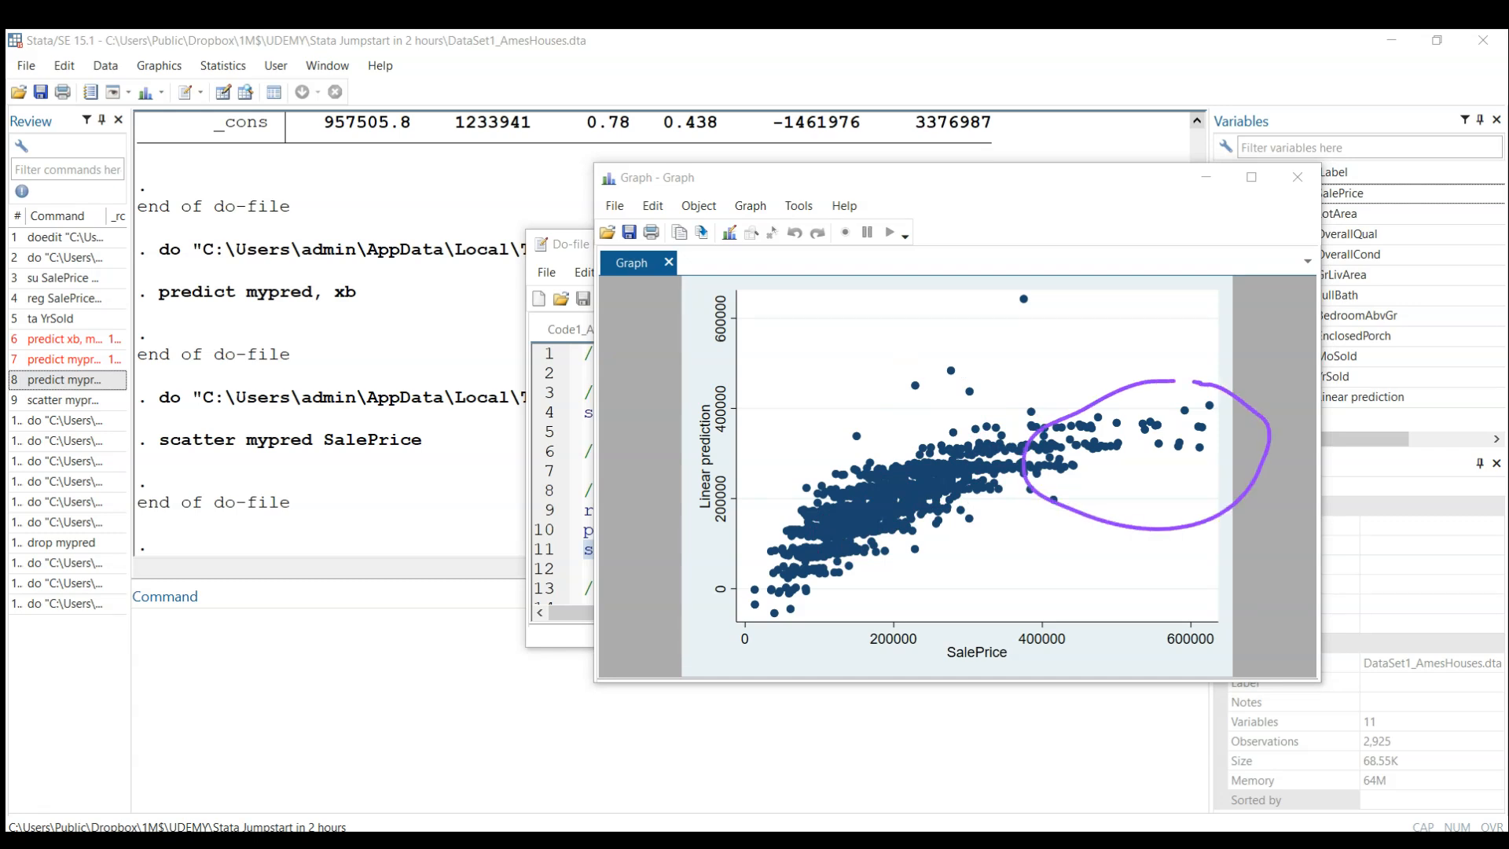
pyautogui.moveTo(756, 601); pyautogui.dragTo(1055, 350)
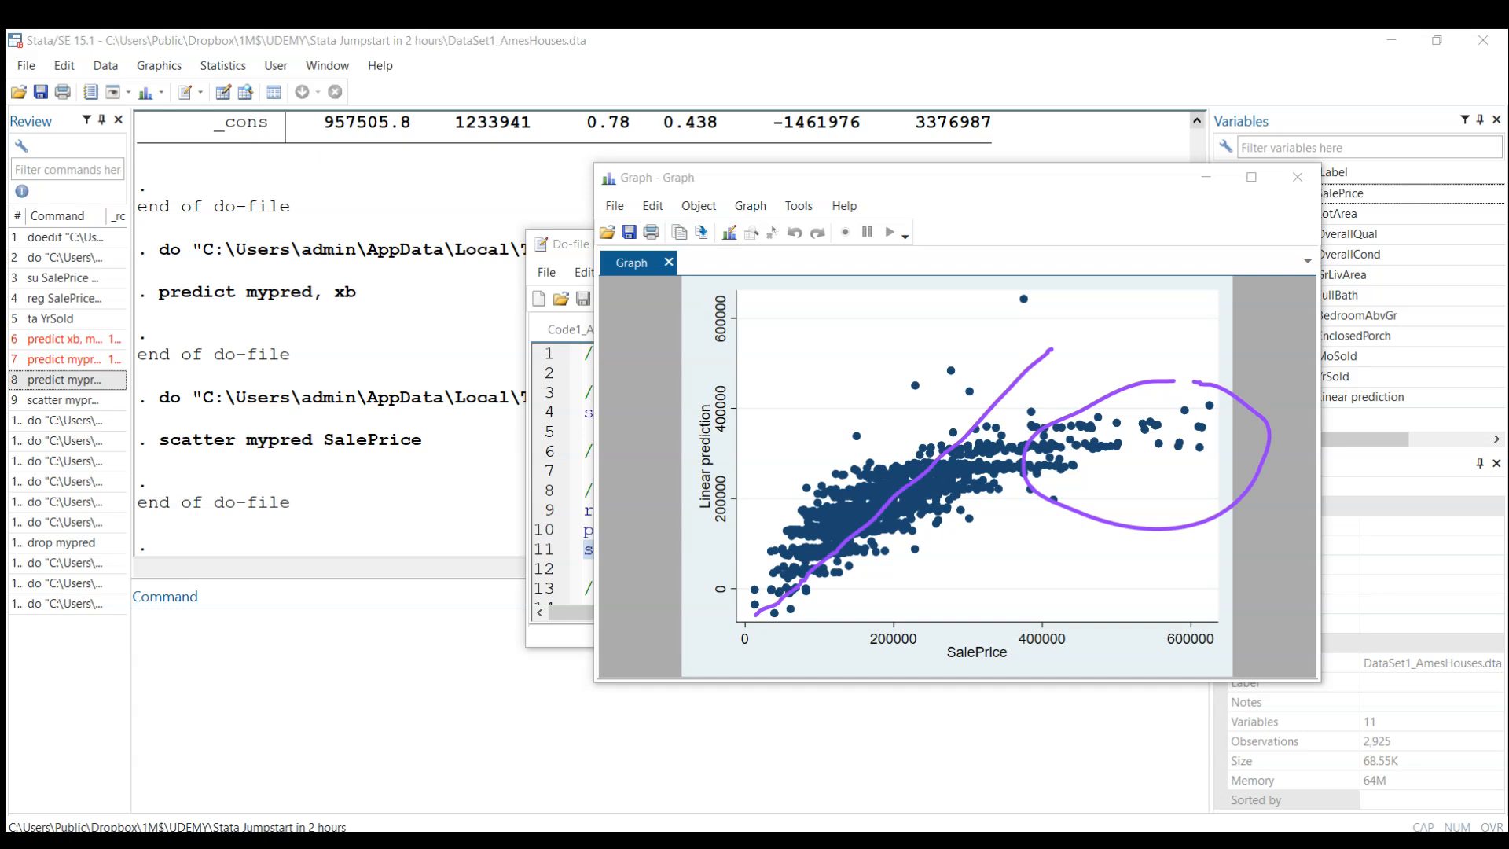